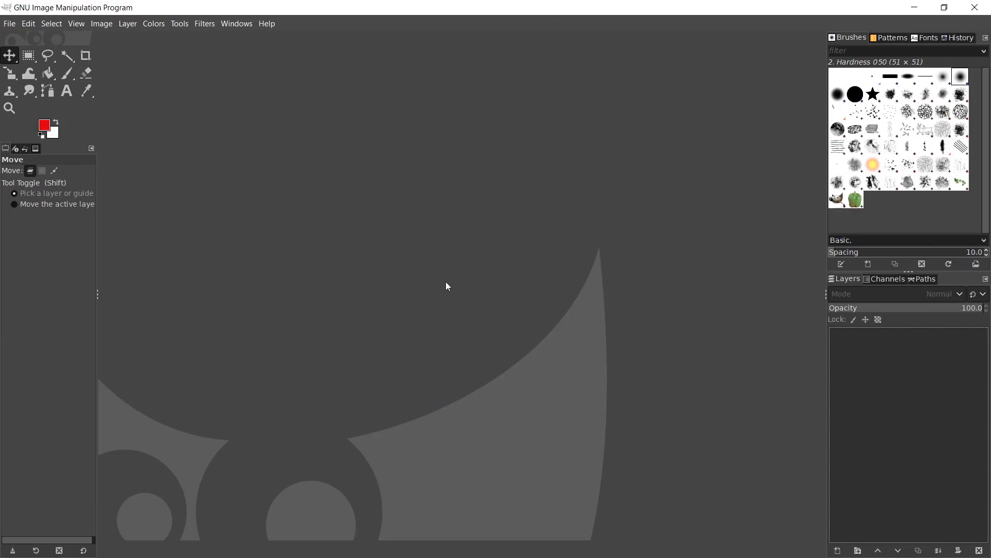
- Bring up the File menu to begin a new image
click(9, 24)
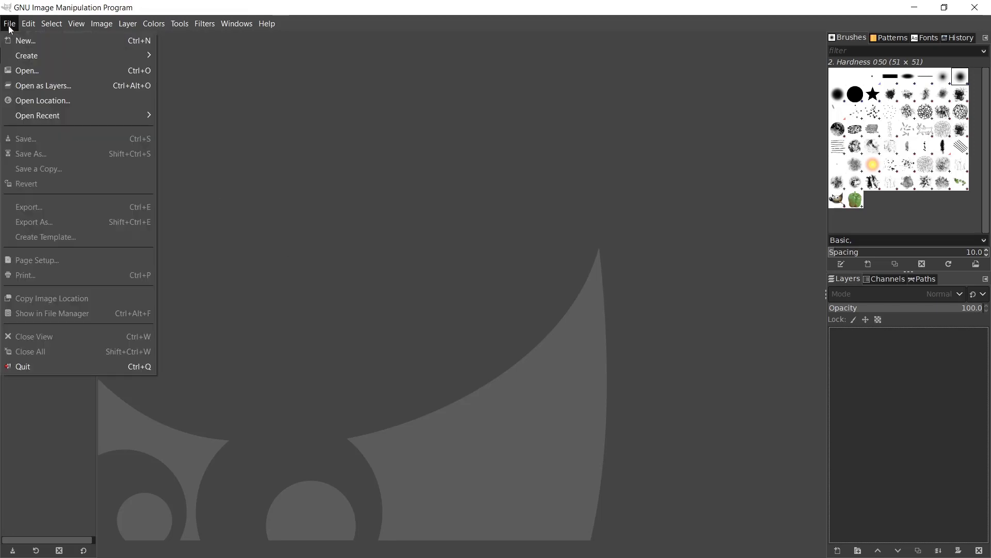
- Create a new blank white image of 1920 by 1080 pixels
click(25, 41)
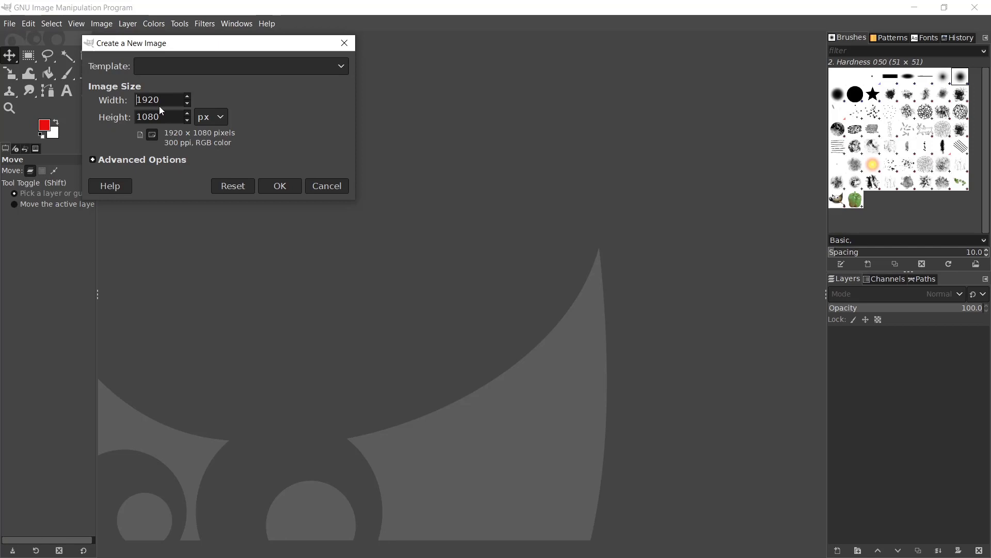
click(279, 185)
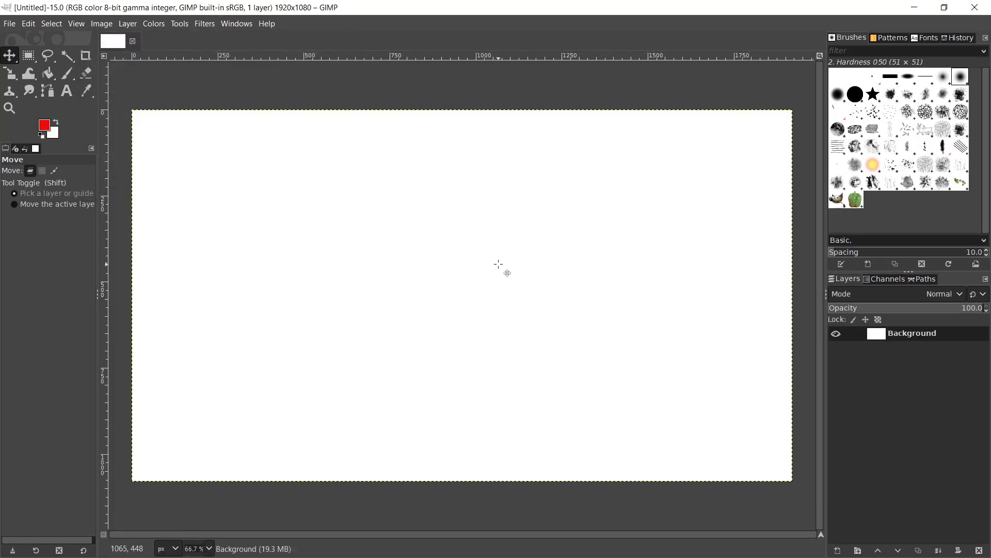
mouse_move(483, 206)
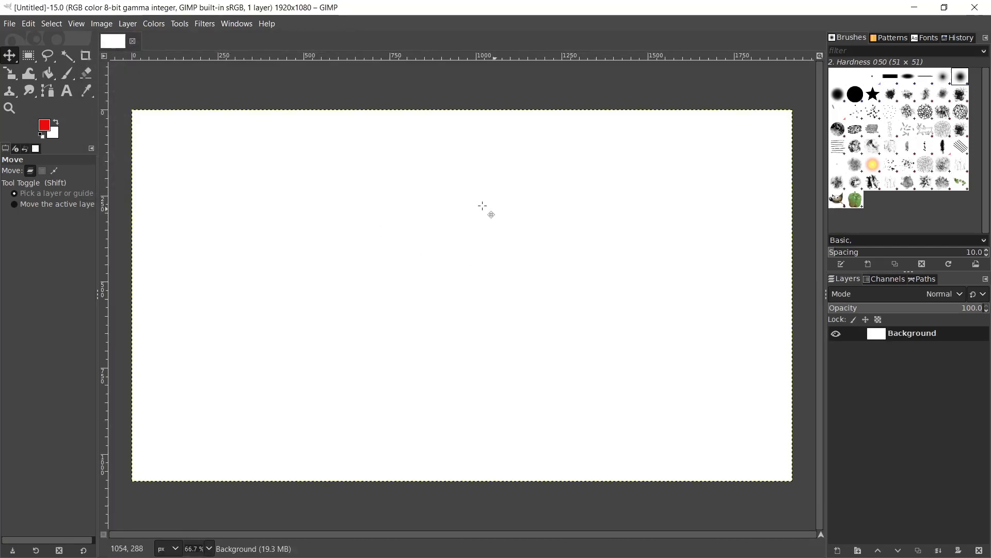
mouse_move(467, 255)
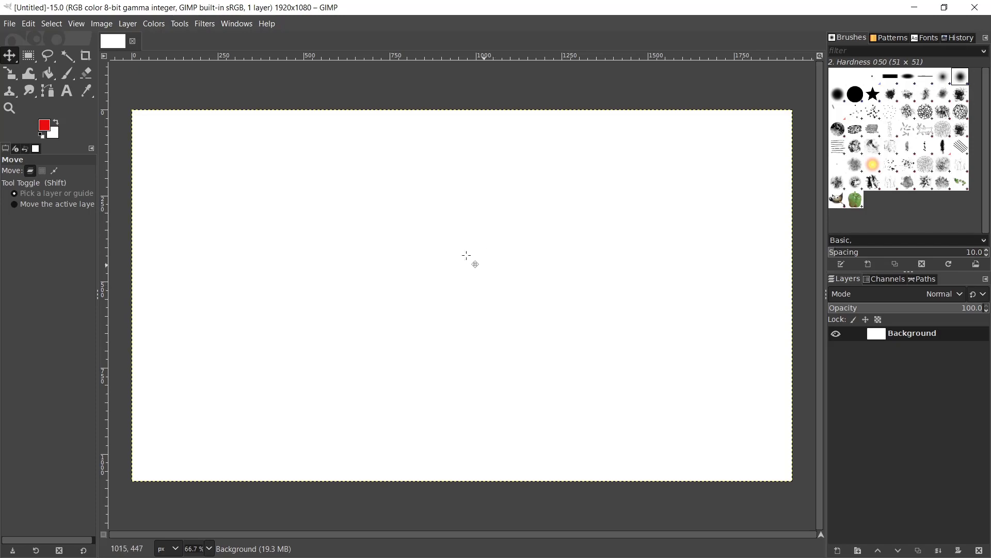
mouse_move(455, 272)
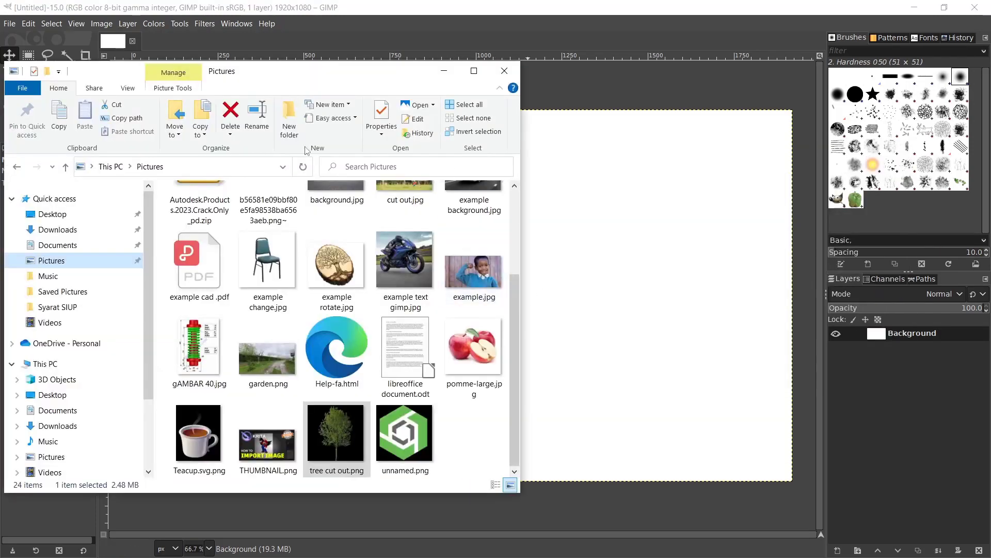
- Select Teacup.svg.png in the Pictures folder and bring it onto the canvas
click(335, 432)
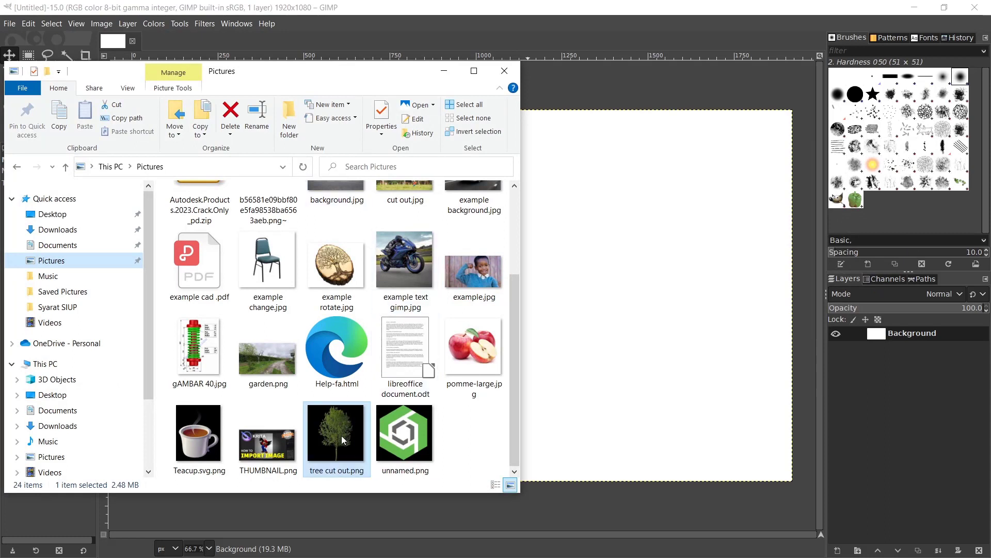
click(198, 435)
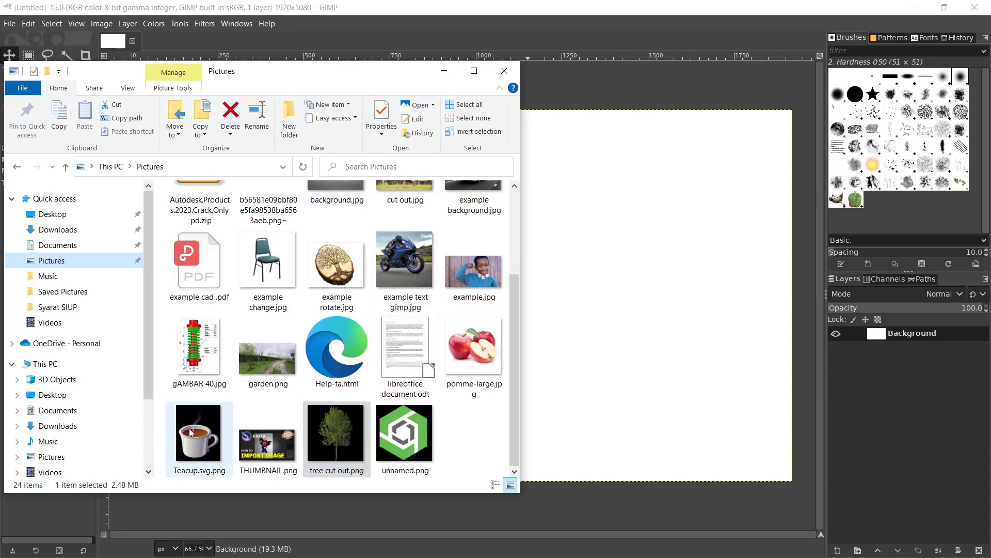
click(199, 433)
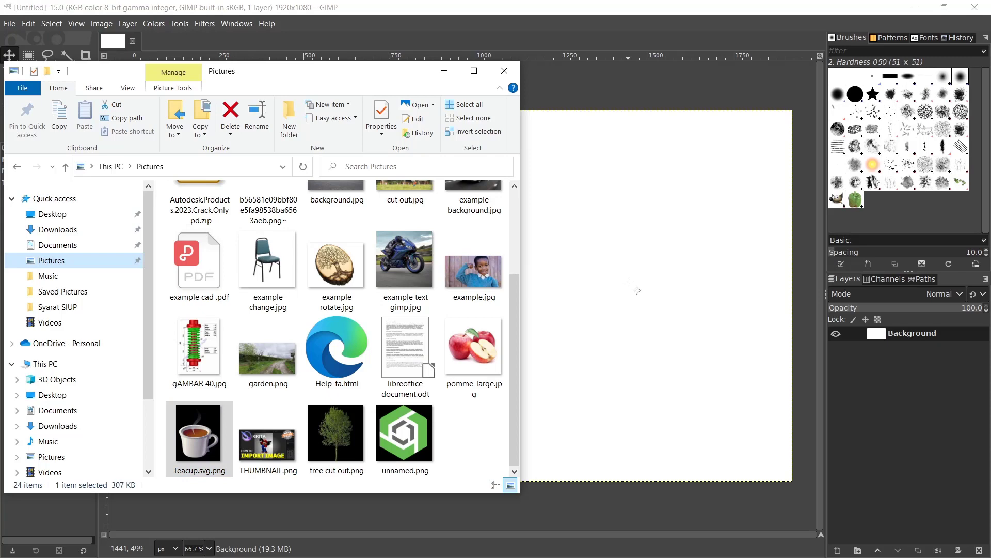
double_click(198, 434)
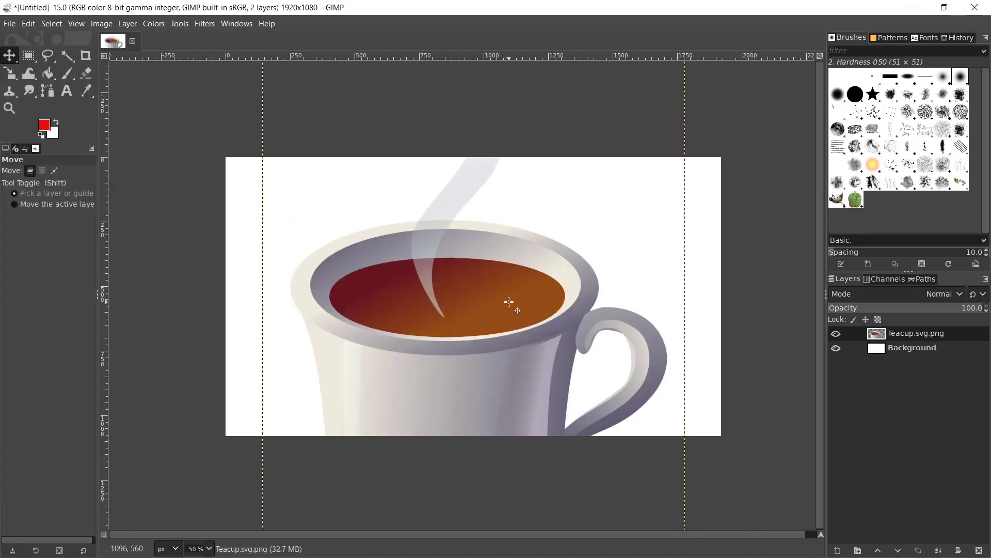
- Zoom out to see the whole oversized teacup layer against the canvas
key(minus)
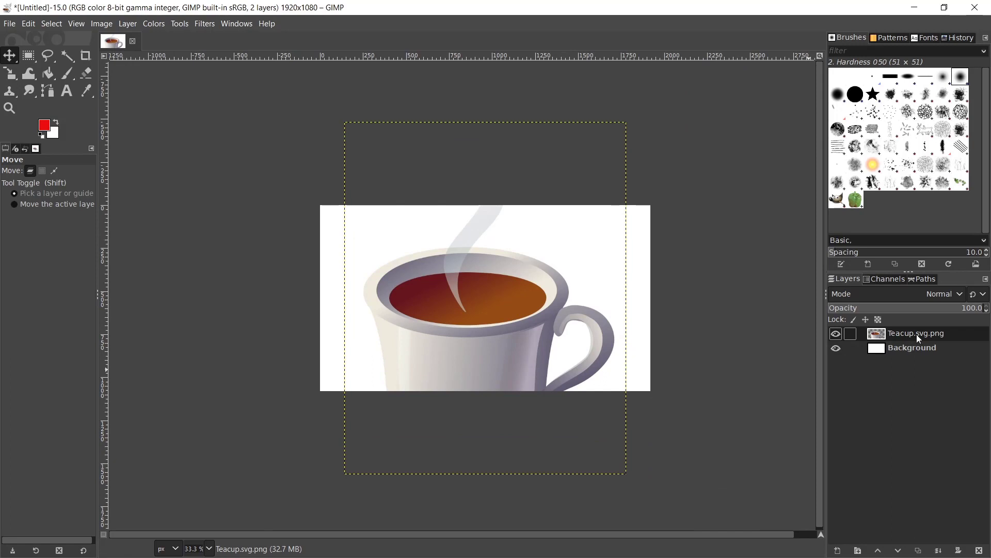
mouse_move(463, 283)
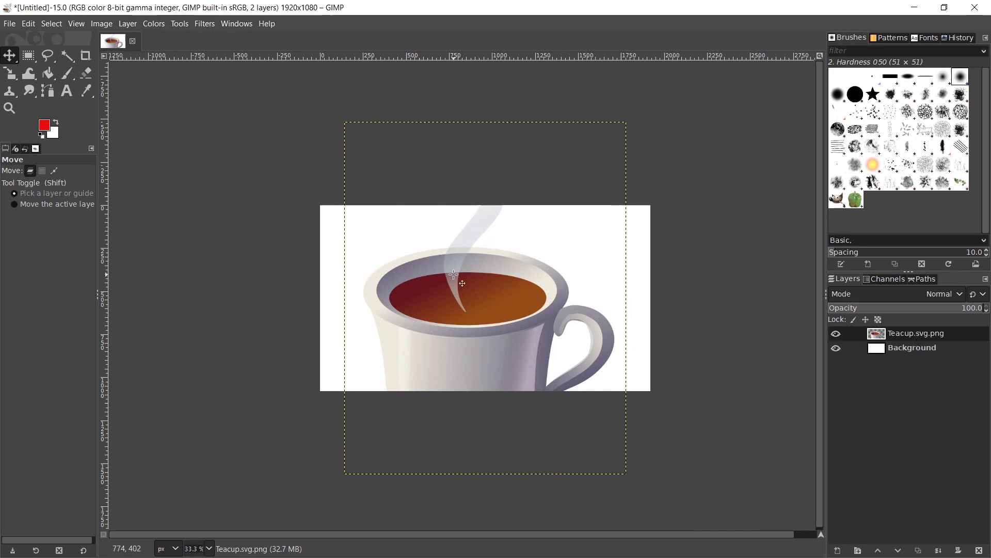
mouse_move(72, 94)
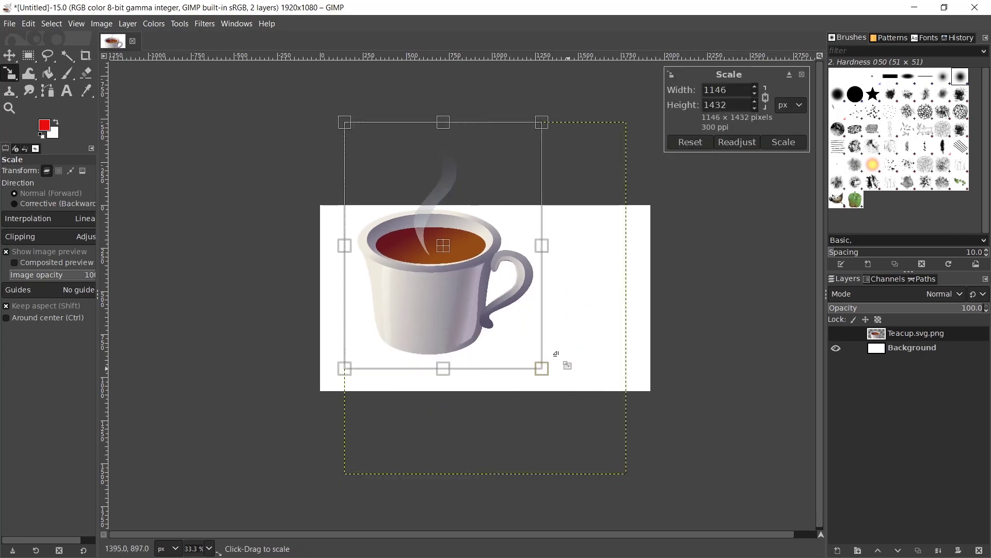
- Scale the teacup down to fit the canvas and merge it down into the background
click(782, 142)
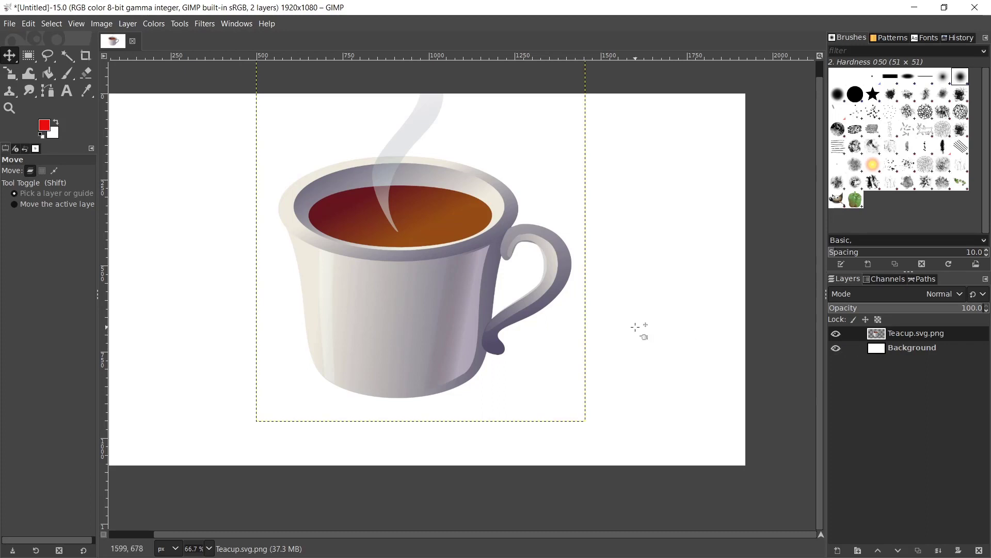
right_click(915, 334)
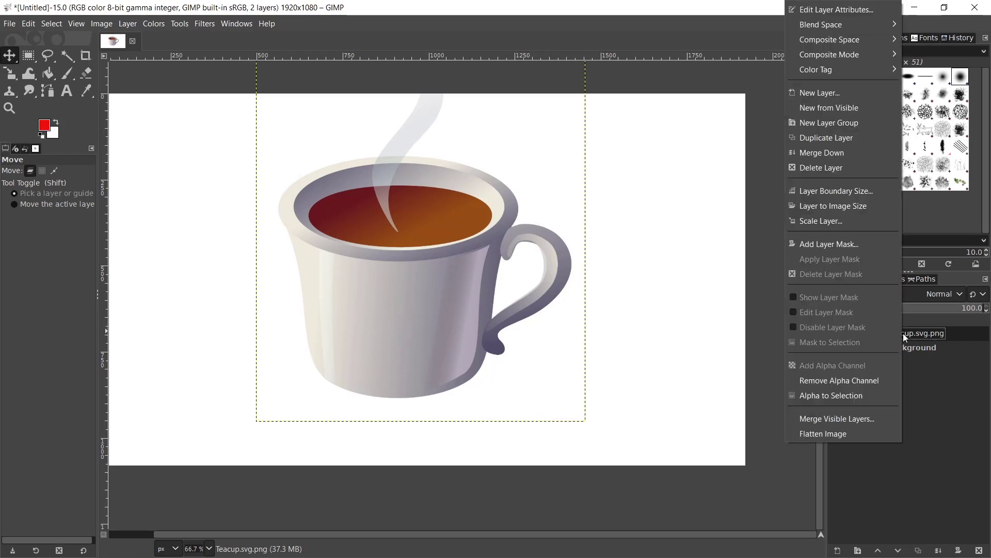
mouse_move(827, 244)
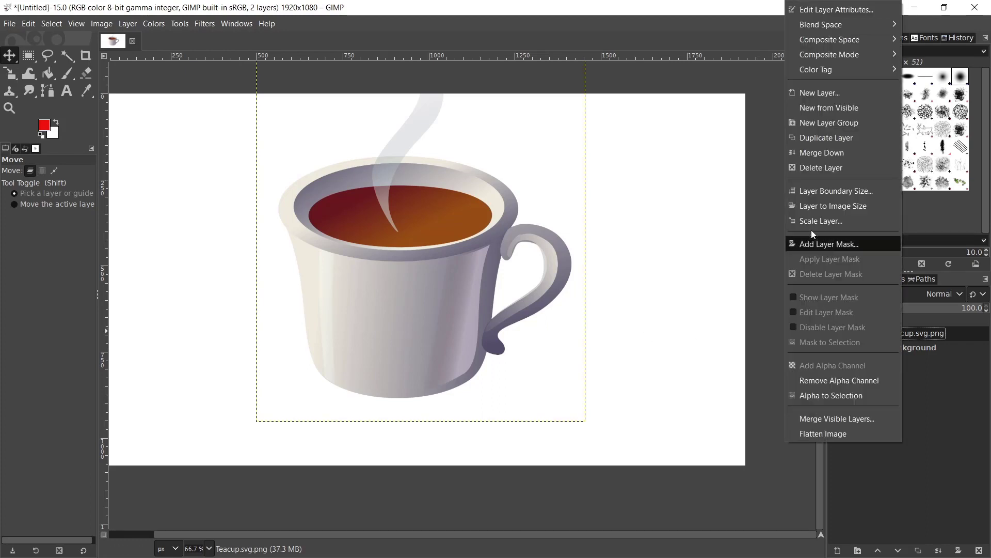
click(824, 432)
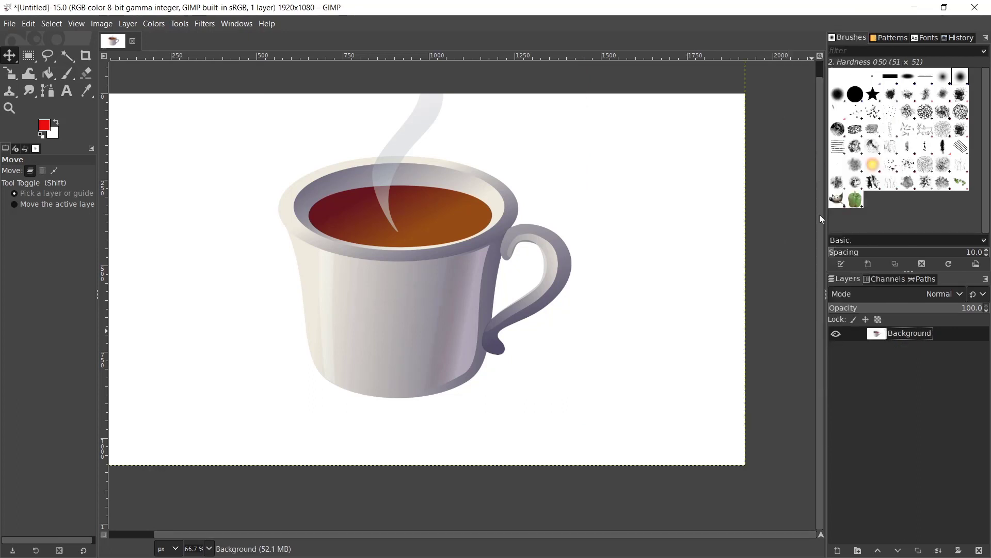
mouse_move(398, 267)
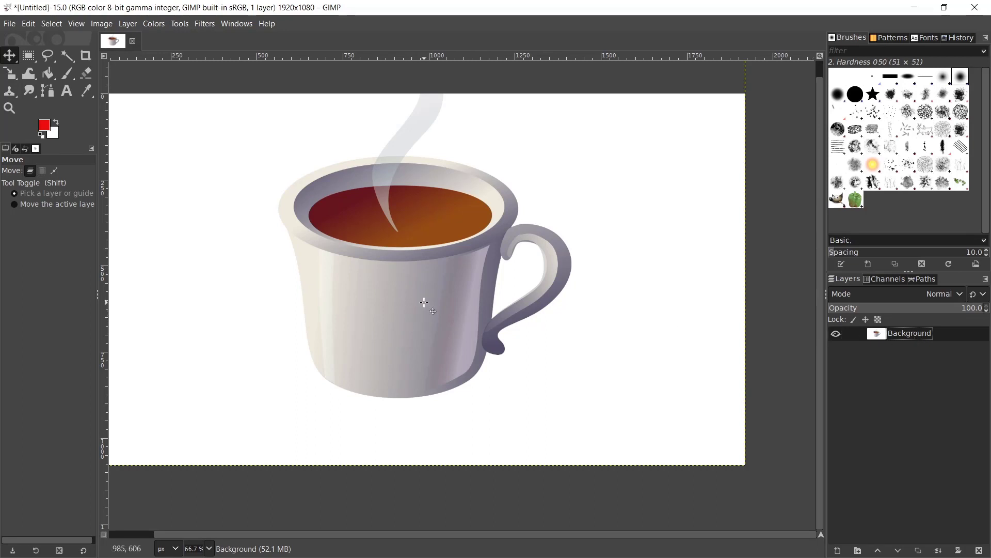
scroll(down, 3)
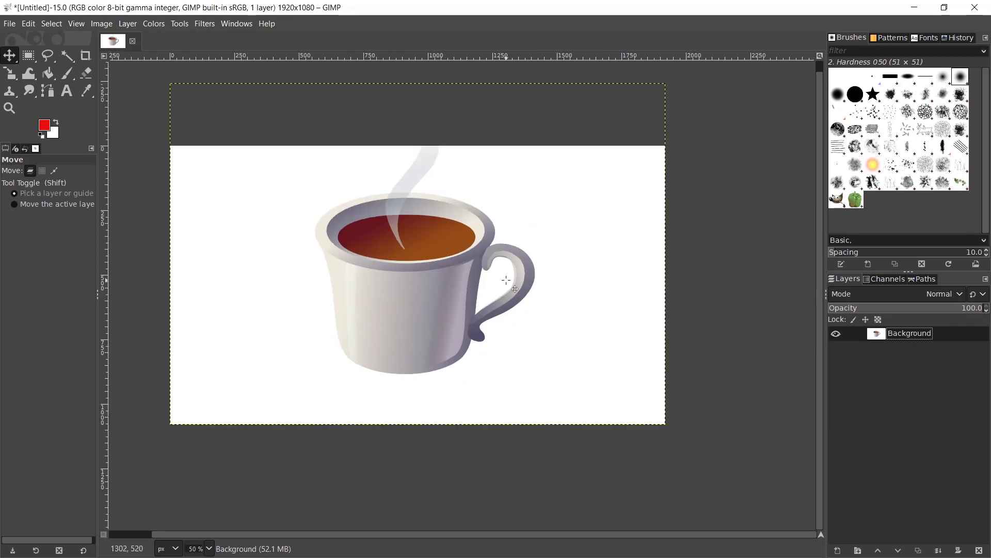